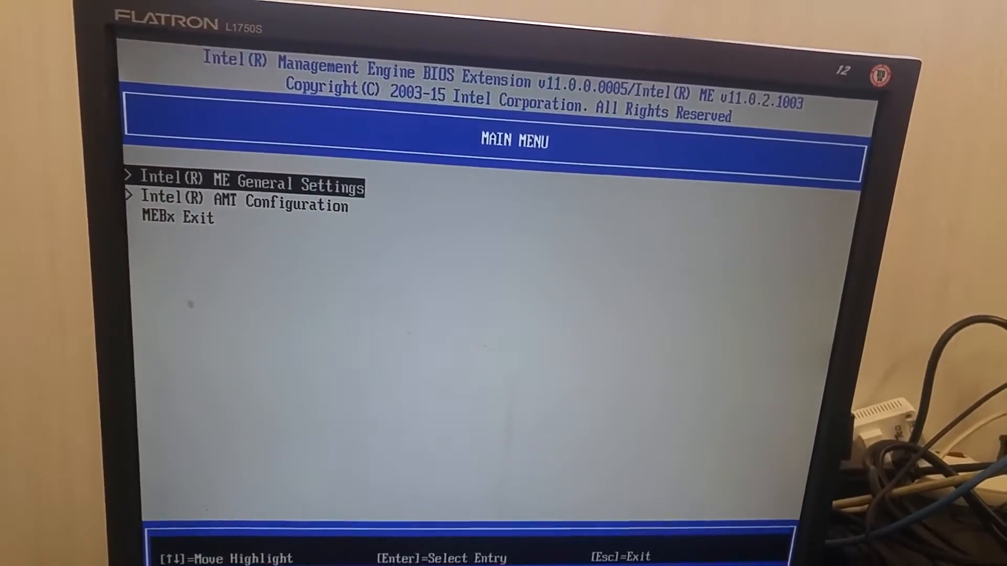
# Enter Intel(R) AMT Configuration from the Main Menu with Manageability Feature Selection enabled.
pyautogui.press('enter')
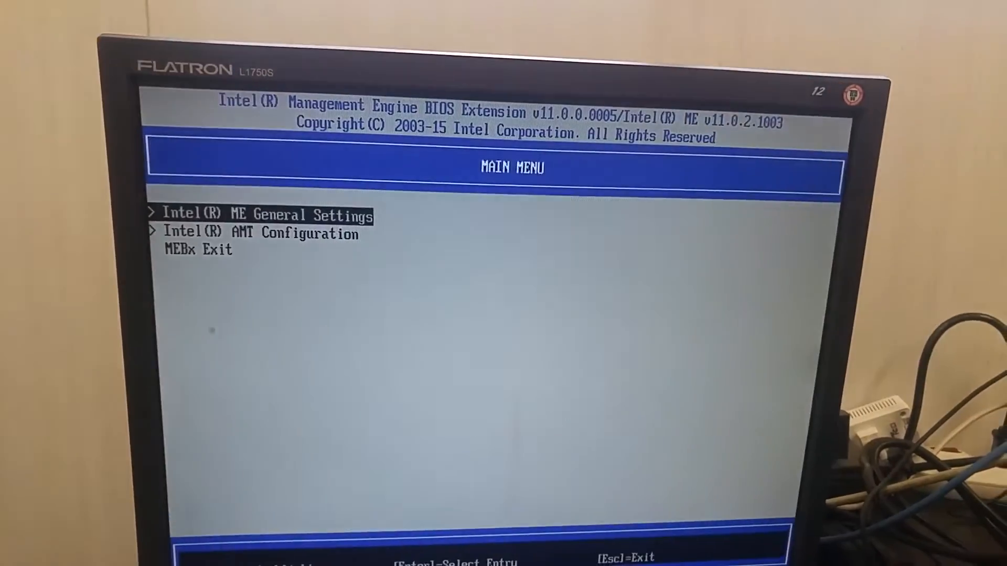
pyautogui.press('Down')
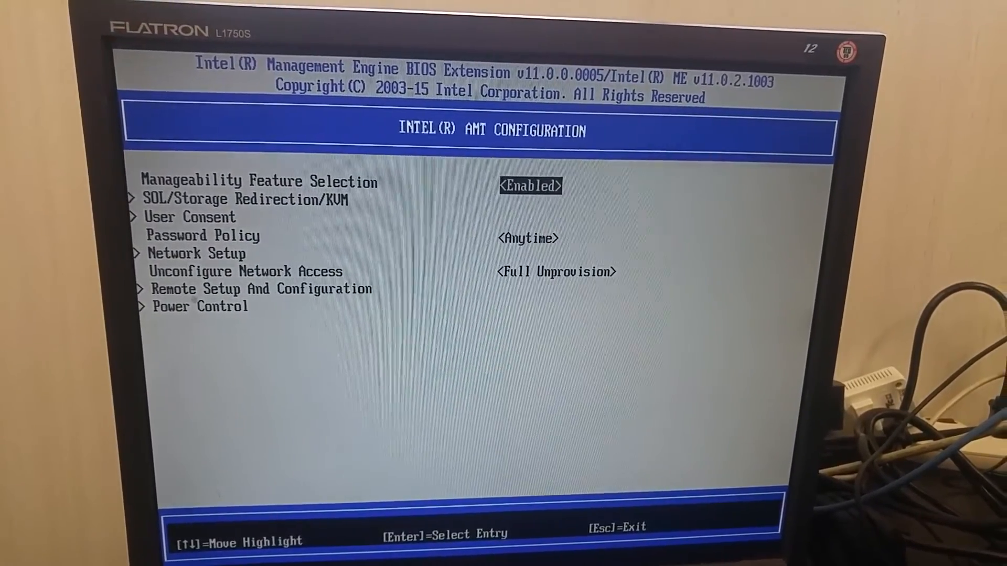
# Review SOL/Storage Redirection/KVM: Username and Password, SOL, Storage Redirection and KVM all Enabled.
pyautogui.press('Down')
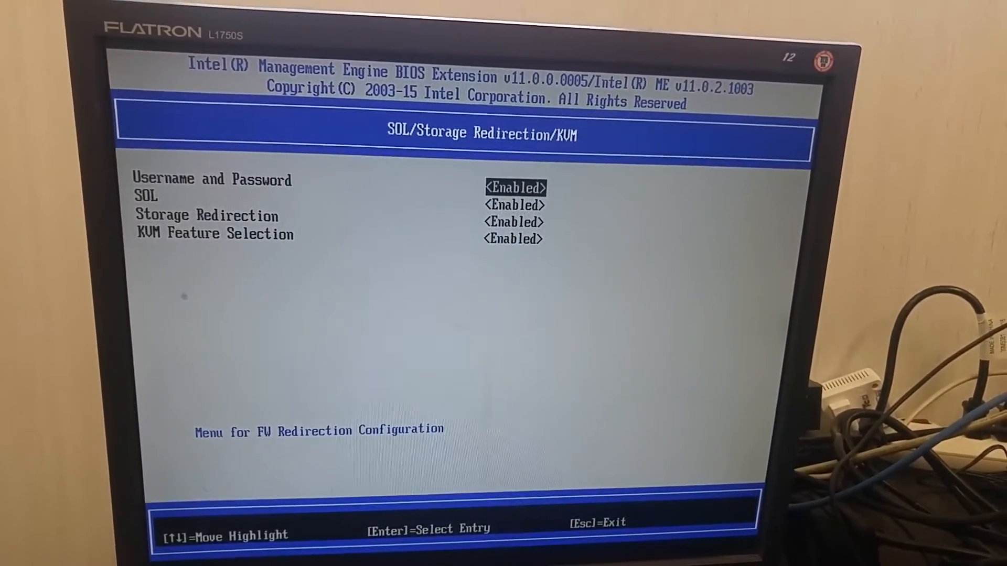
pyautogui.press('Down')
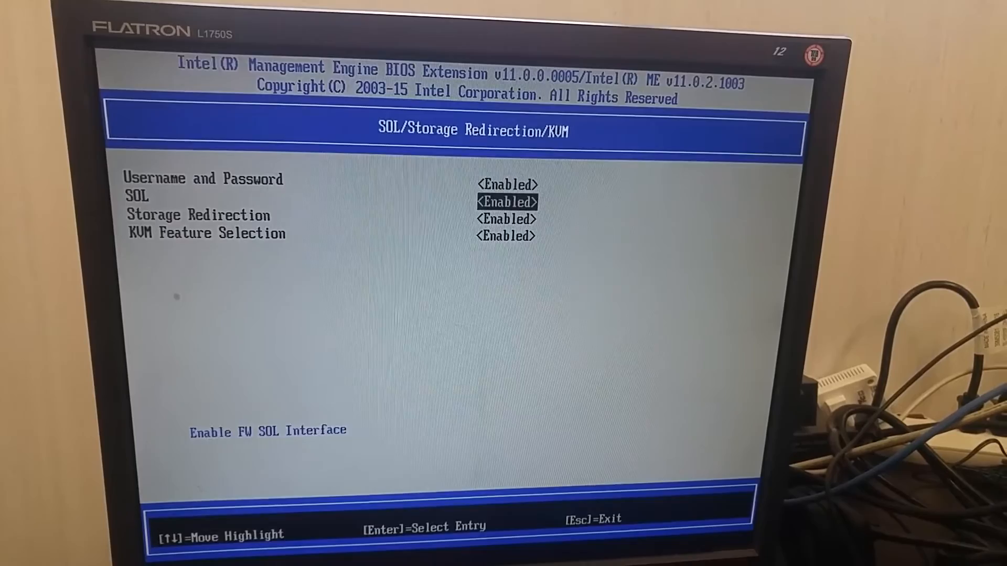
pyautogui.press('up')
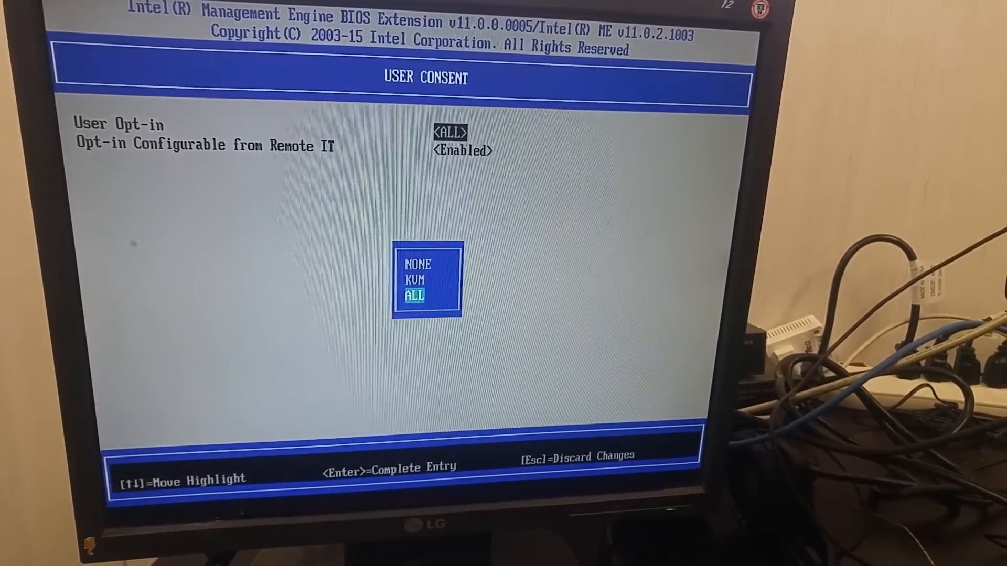
# Set User Opt-in to NONE, leaving Opt-in Configurable from Remote IT enabled.
pyautogui.press('Up')
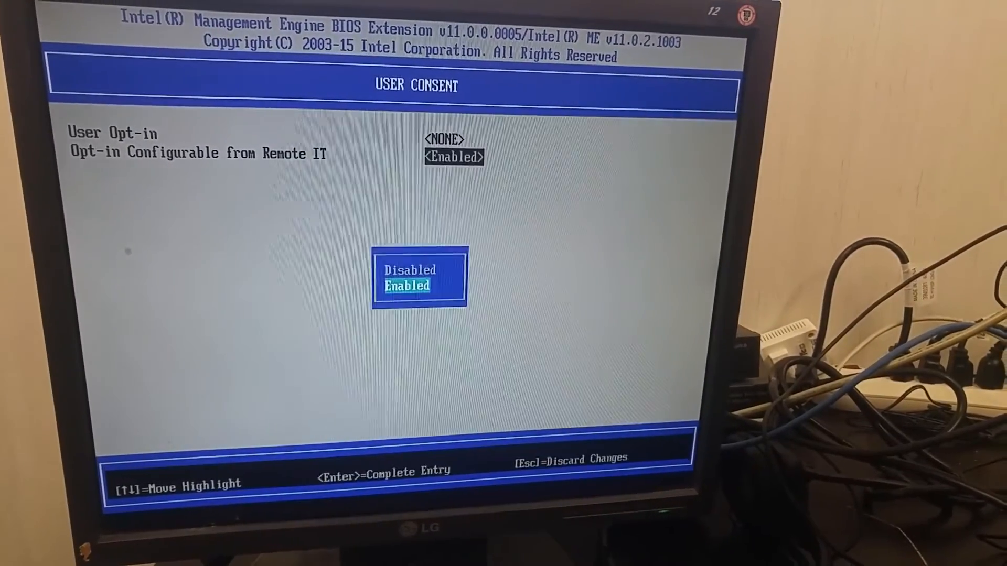
pyautogui.press('Enter')
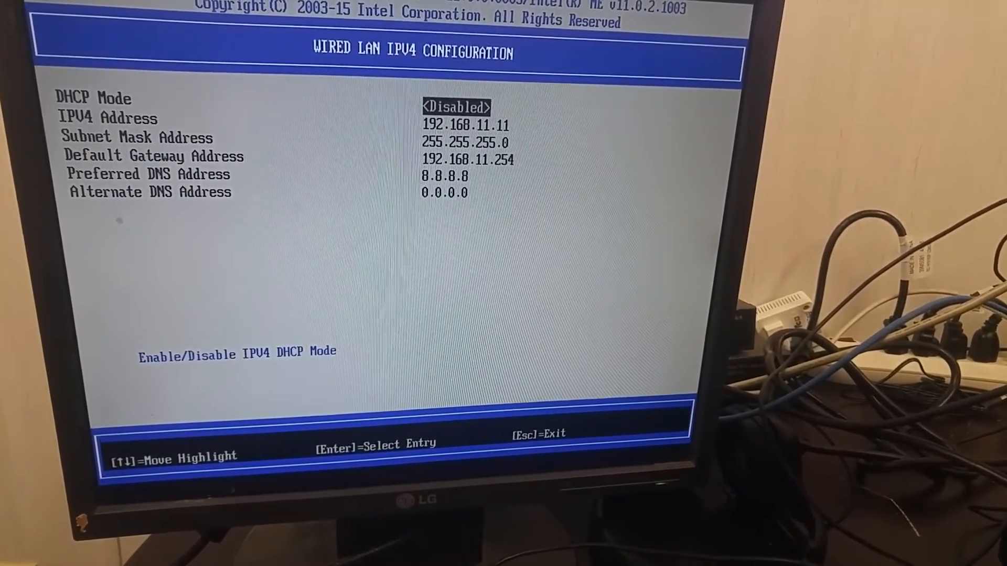
# Confirm wired IPv4: DHCP Disabled, IP 192.168.11.11, mask 255.255.255.0, gateway 192.168.11.254, DNS 8.8.8.8.
pyautogui.press('Down')
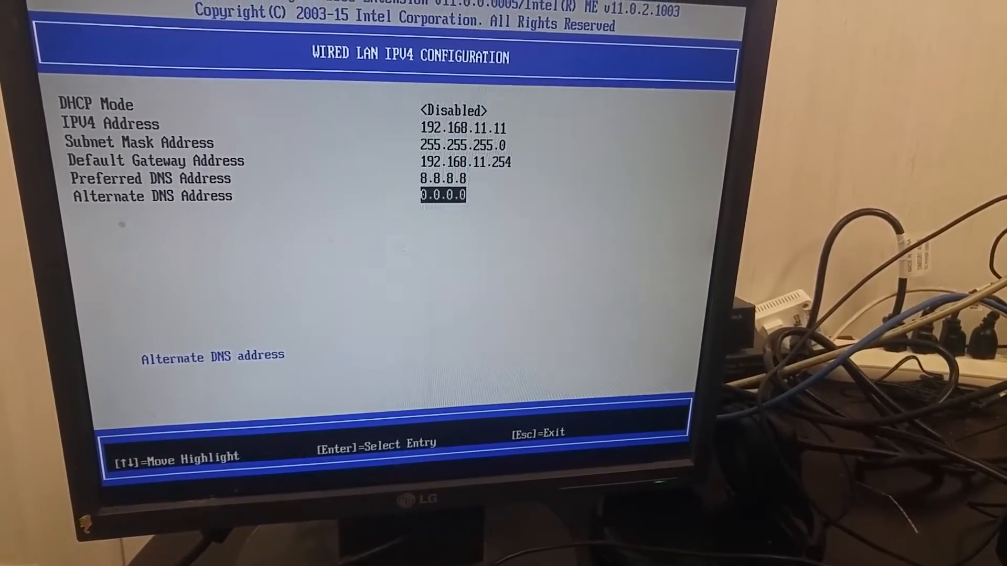
pyautogui.press('Up')
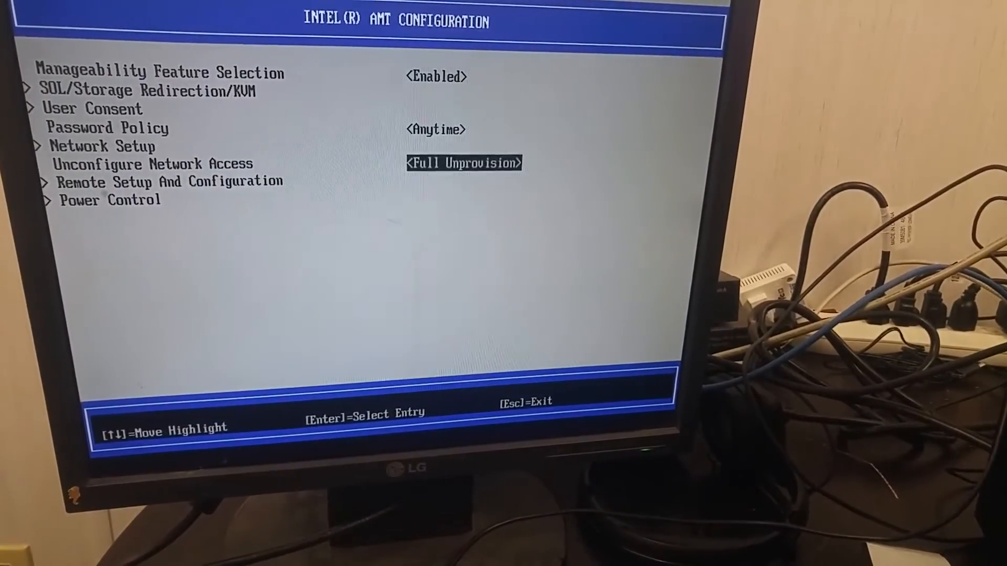
pyautogui.press('Down')
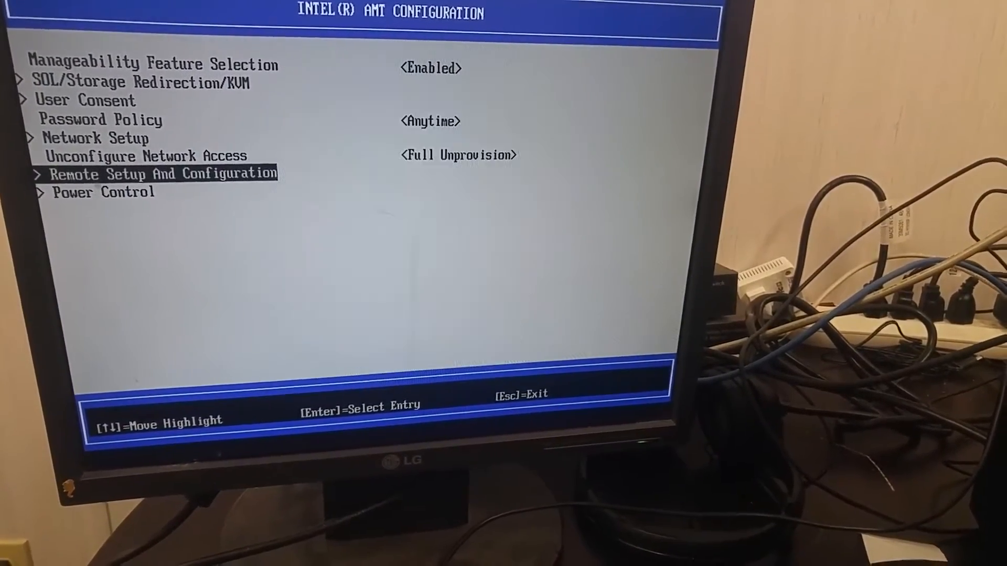